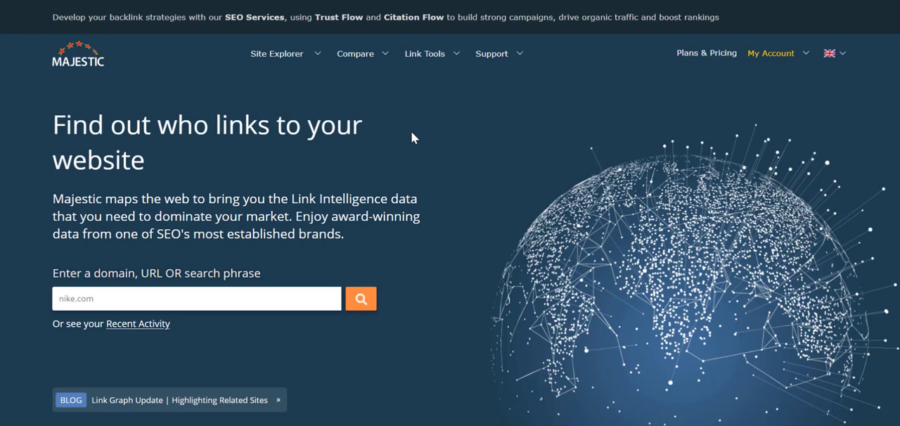
mouse_move(412, 127)
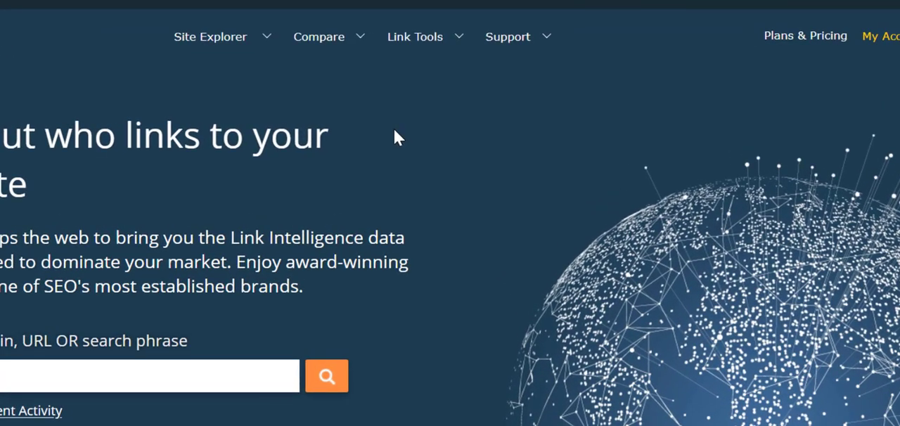
Show the Link Tools menu from the top navigation bar
left_click(415, 37)
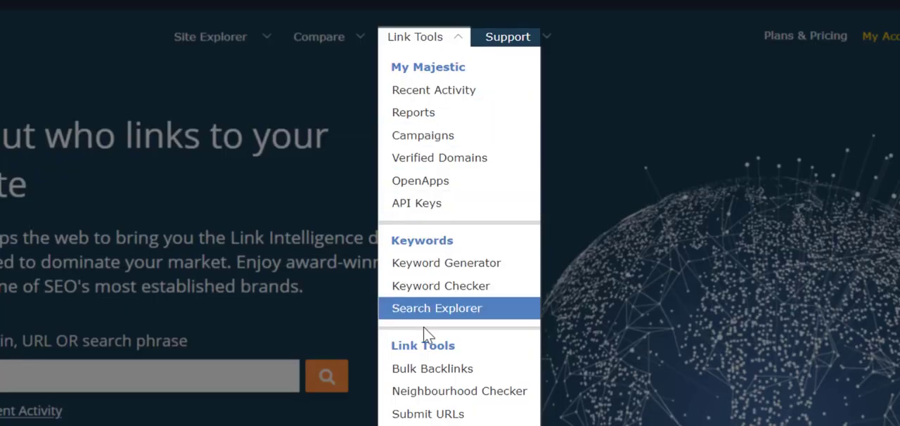
Enter the five sportswear URLs (gymshark, fabletics, adidas, nike, underarmour) into the Bulk Backlink Checker
left_click(432, 367)
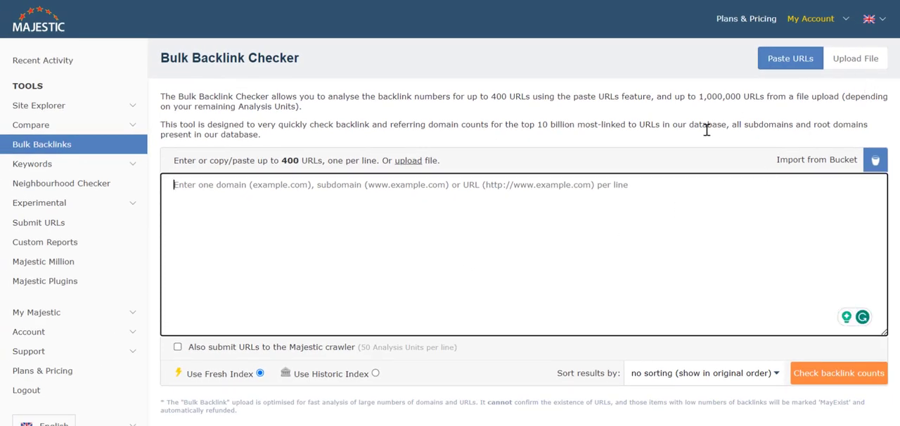
type("https://www.gymshark.com")
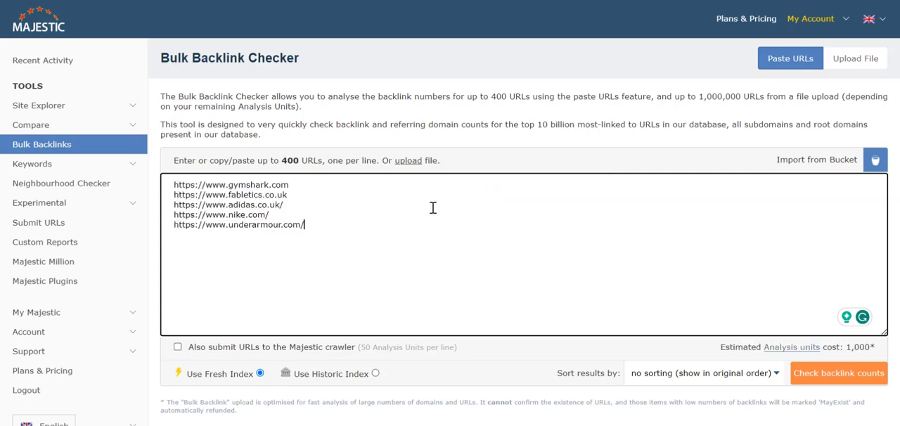
scroll("down", 3)
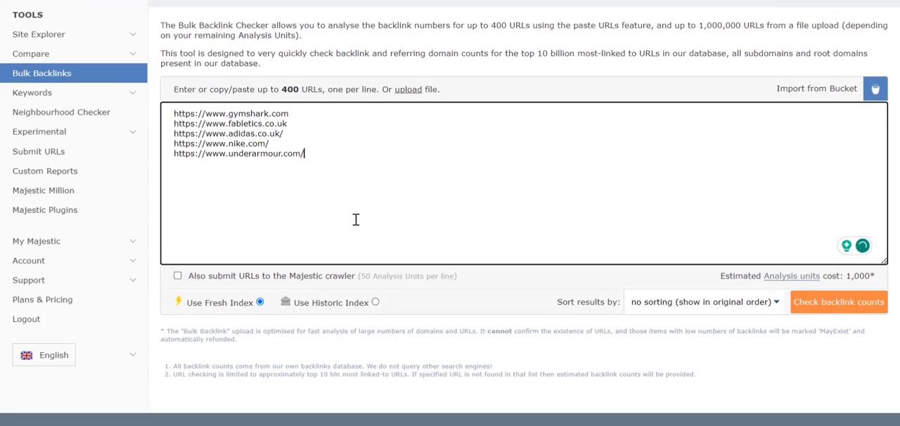
mouse_move(239, 306)
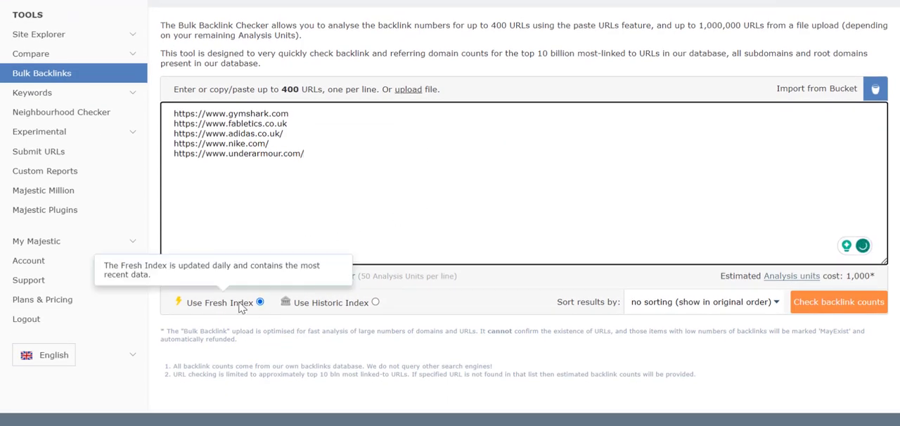
mouse_move(328, 293)
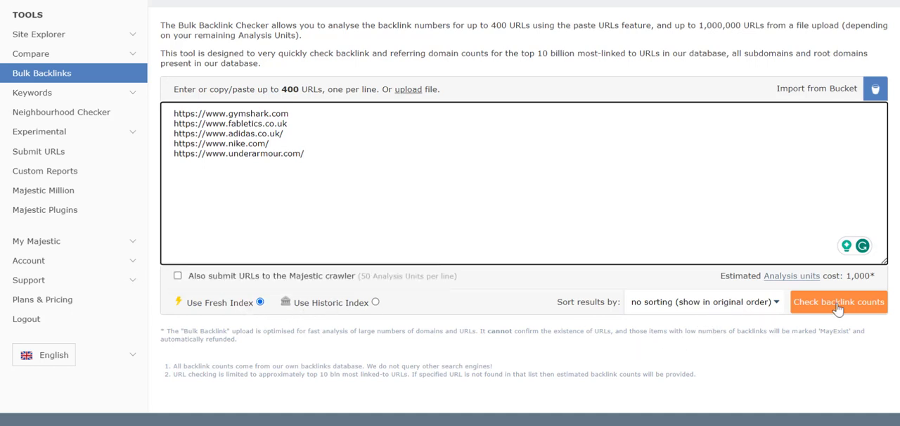
Run the backlink count check and view the Classic topical breakdown of results
left_click(840, 302)
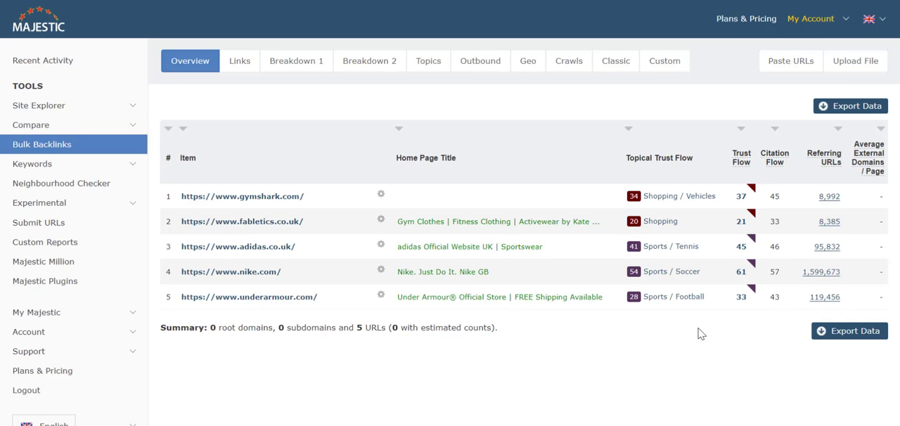
mouse_move(671, 367)
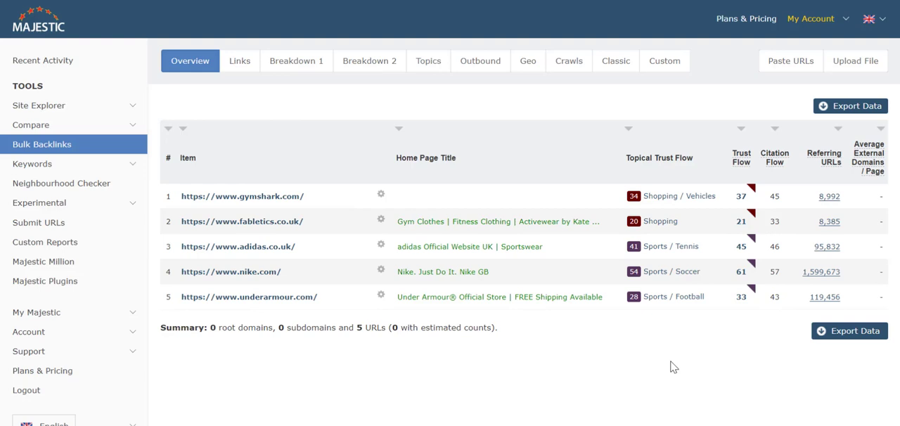
mouse_move(478, 303)
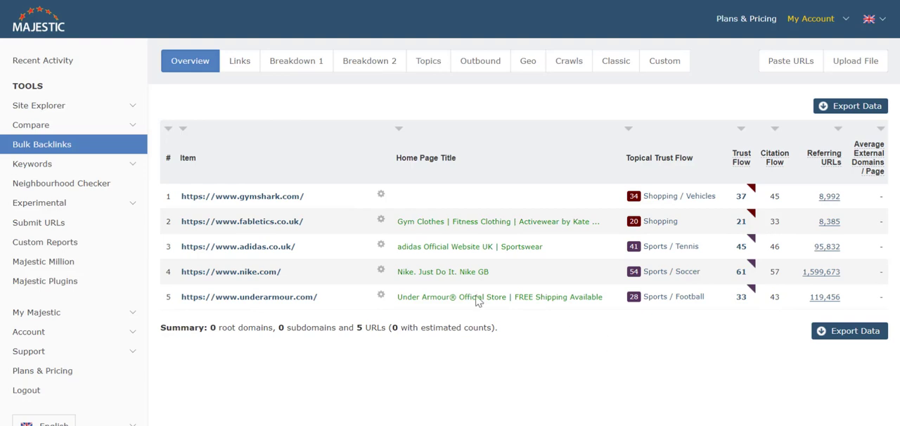
mouse_move(246, 79)
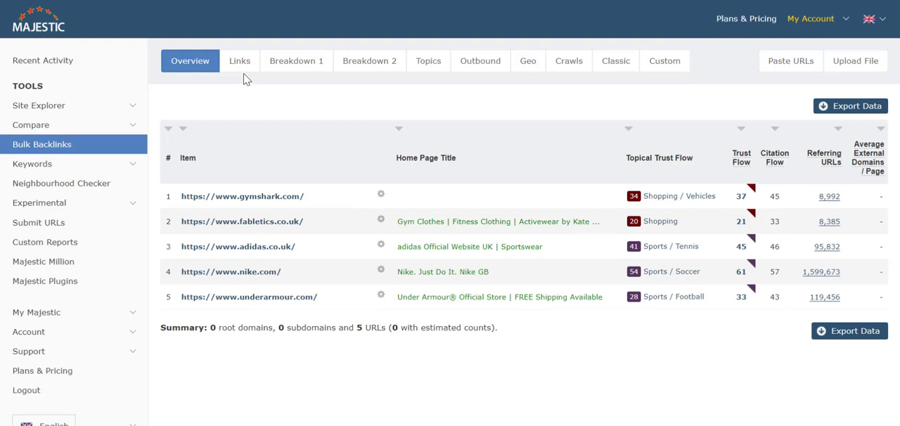
mouse_move(232, 82)
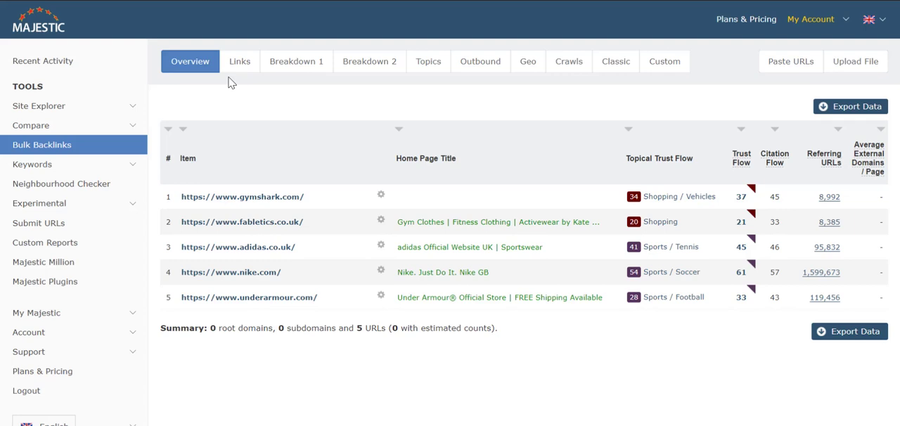
left_click(615, 62)
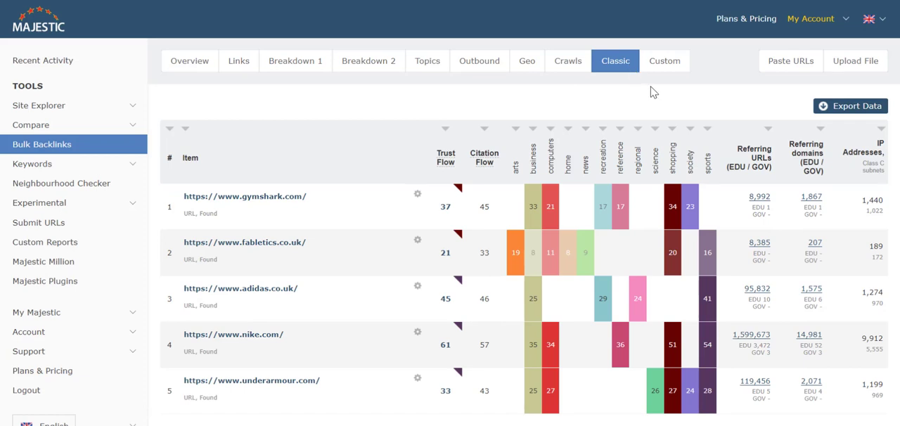
mouse_move(246, 73)
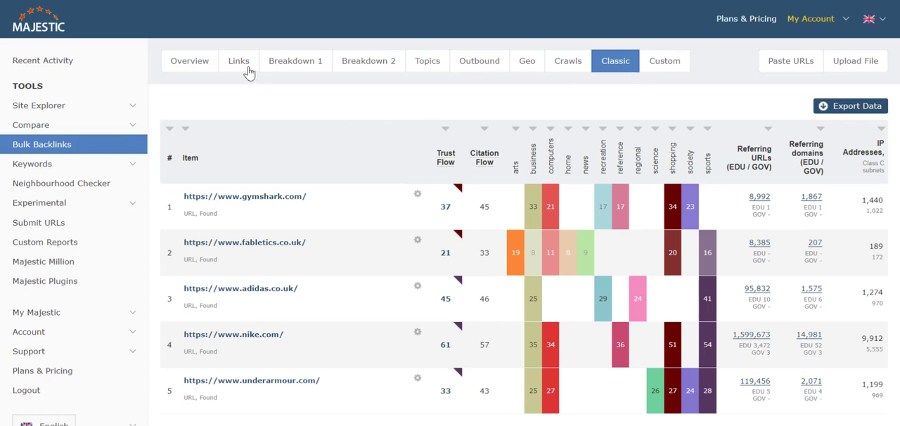
Review the Counts, Breakdown, Breakdown 2 and Topics views for the five domains
left_click(239, 60)
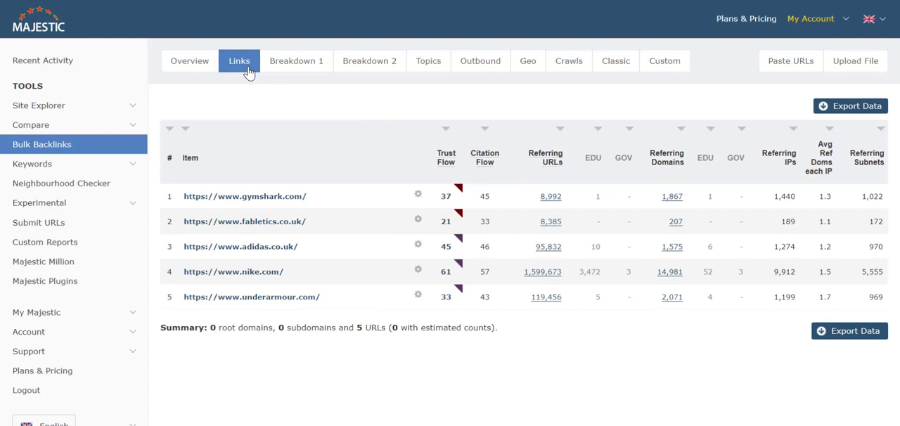
left_click(295, 60)
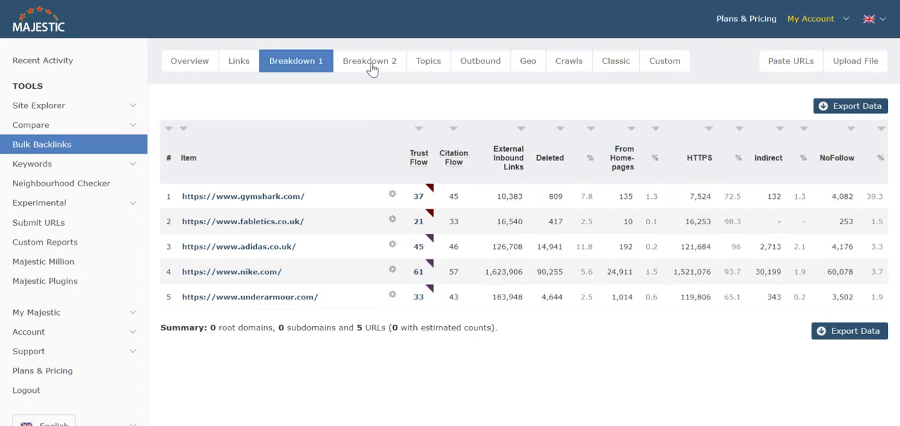
left_click(369, 61)
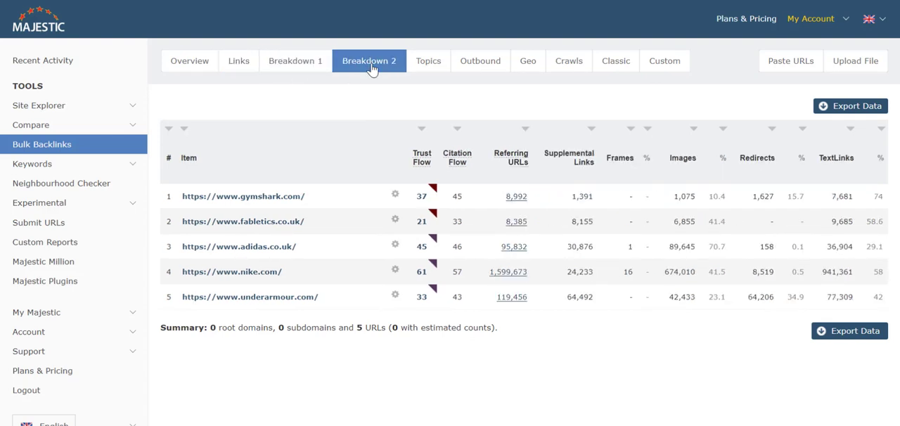
left_click(428, 61)
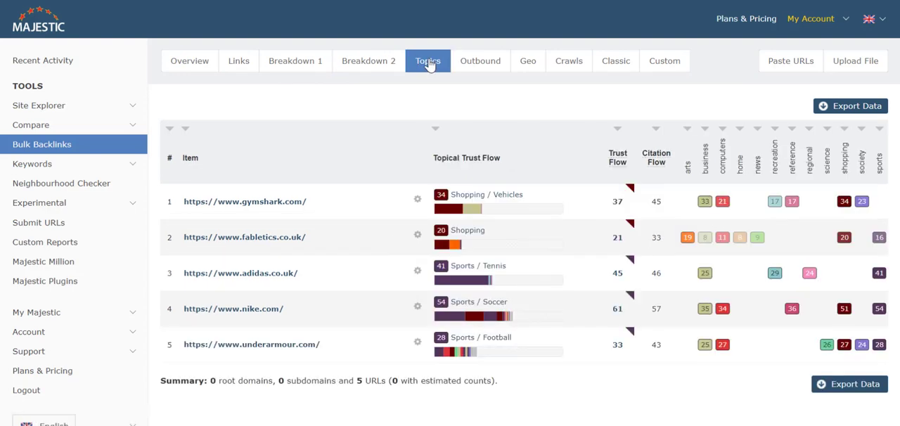
mouse_move(431, 65)
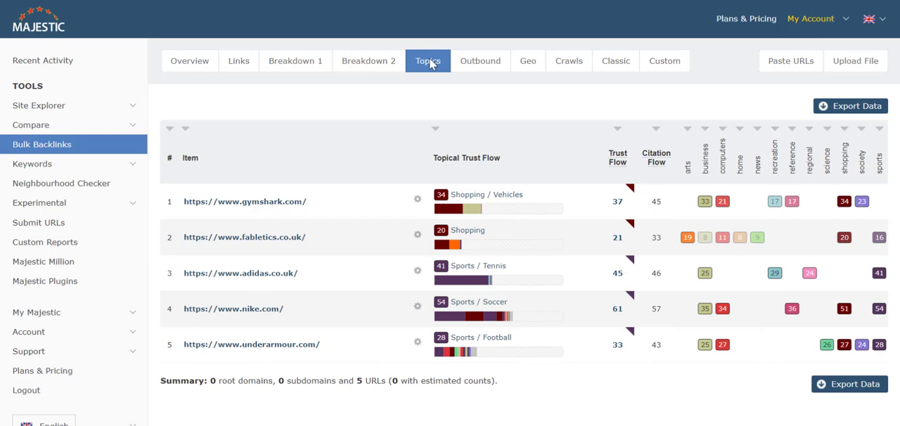
Review the Outbound, Geo and Crawls views for the five domains
left_click(480, 61)
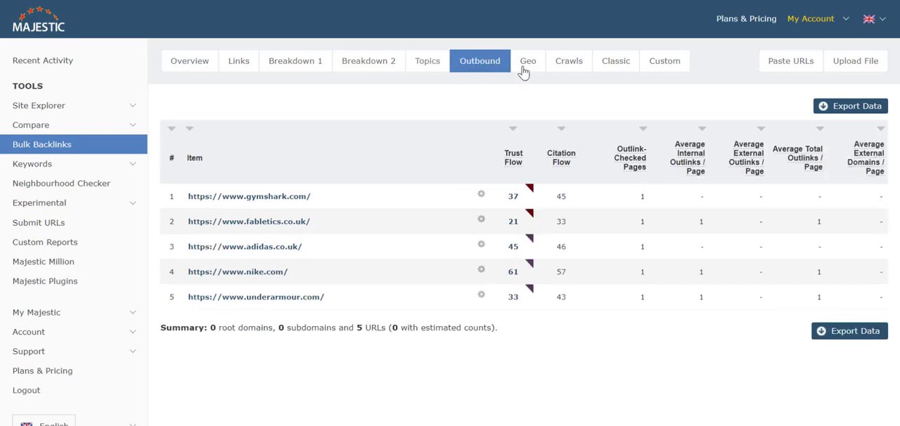
mouse_move(530, 92)
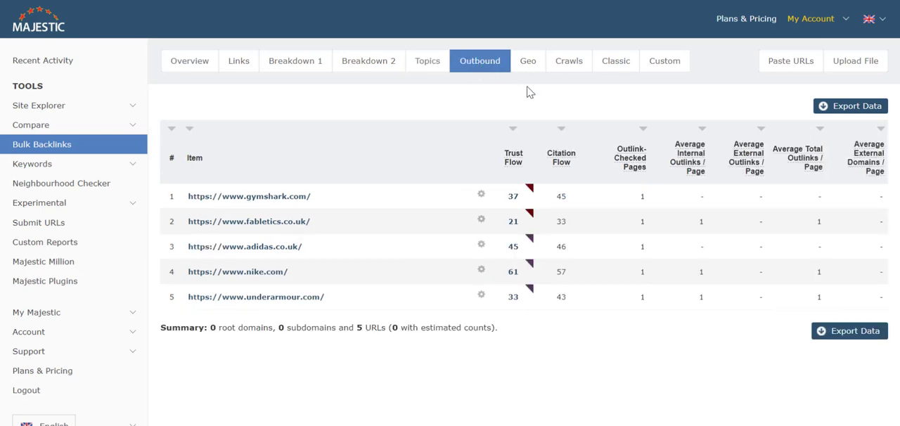
left_click(527, 61)
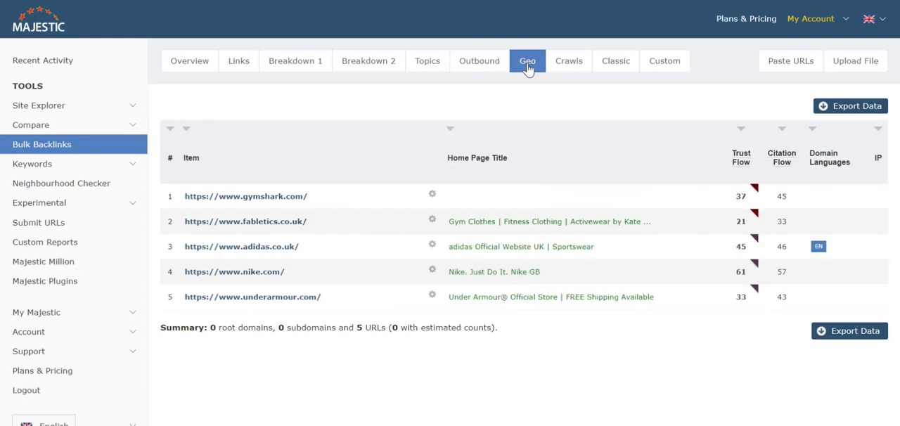
mouse_move(540, 92)
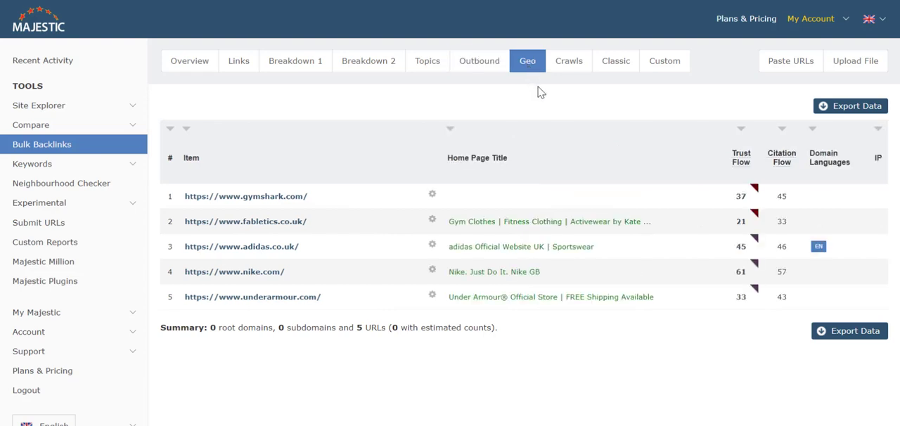
mouse_move(569, 68)
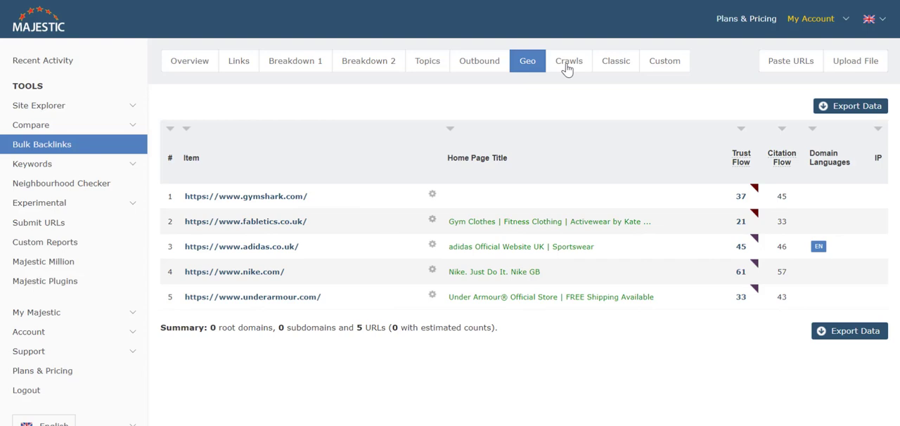
left_click(569, 61)
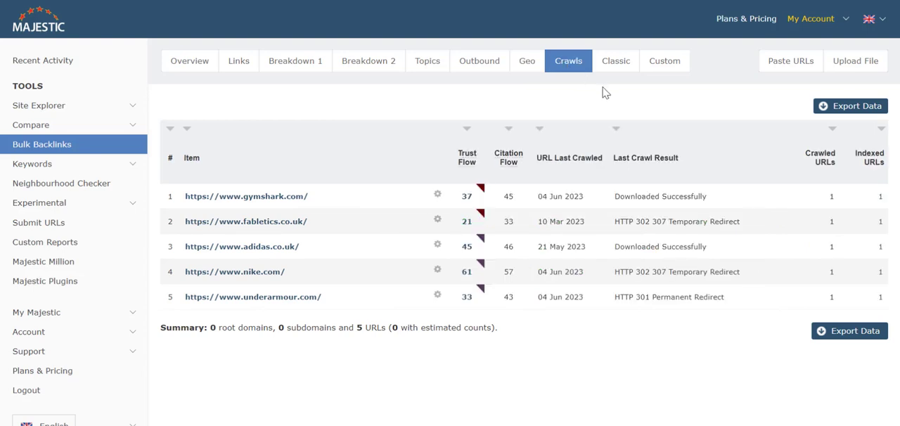
mouse_move(651, 74)
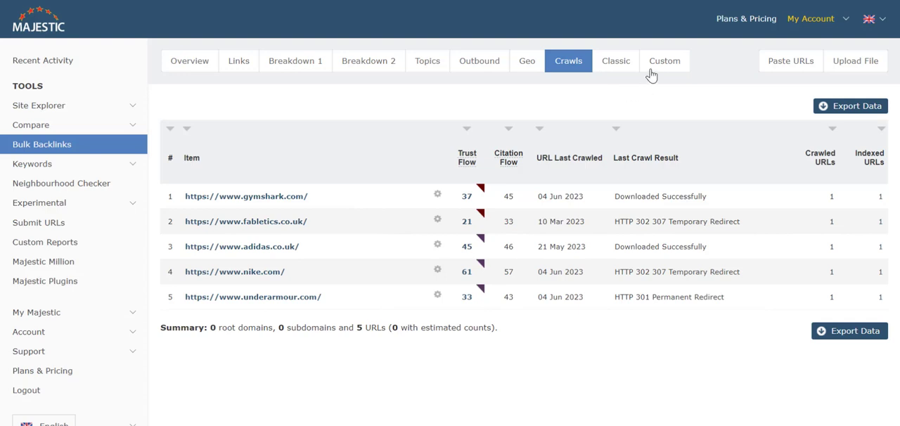
Switch to the Custom view and save the chosen columns via the column chooser
left_click(665, 60)
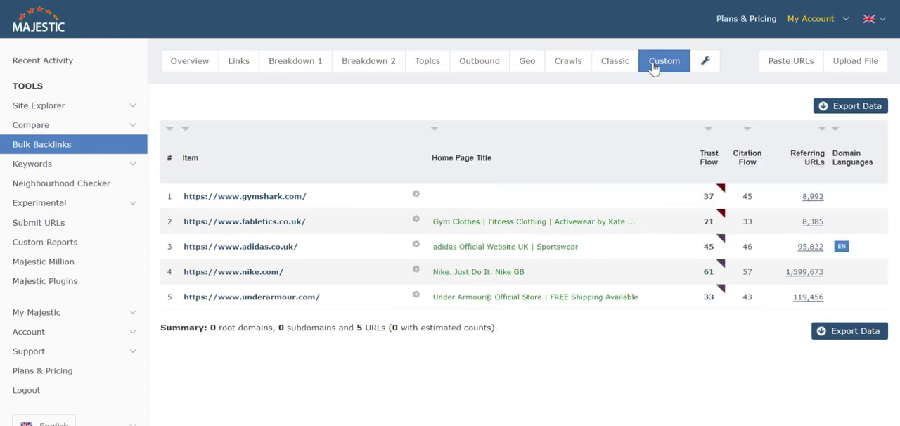
mouse_move(659, 67)
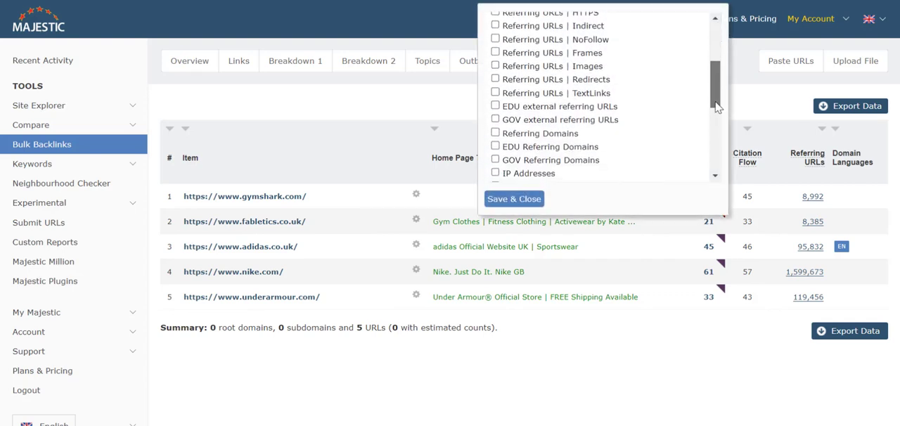
scroll("down", 3)
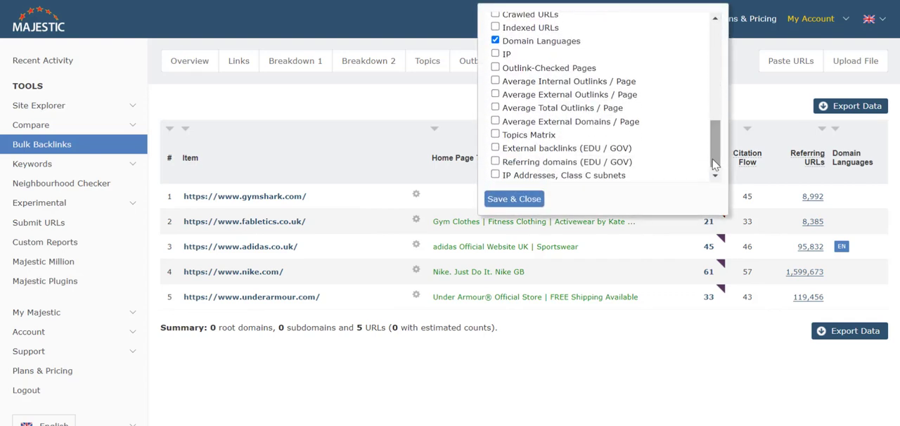
left_click(514, 199)
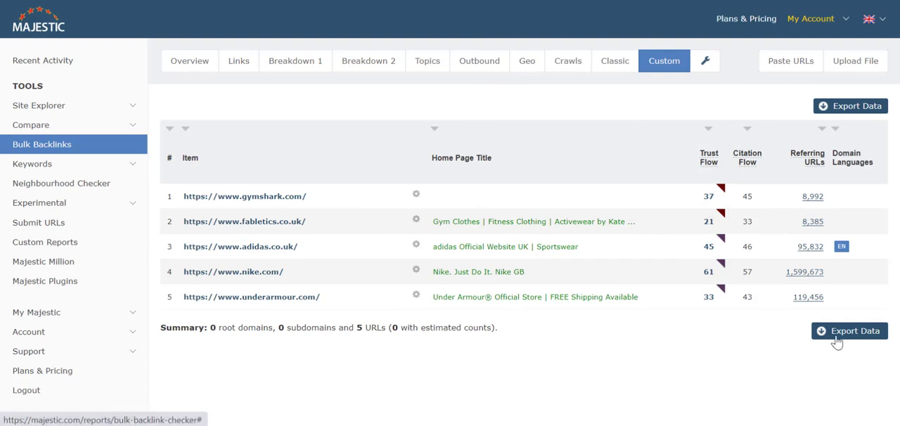
Start exporting the 5 result items with Excel as the format
left_click(851, 330)
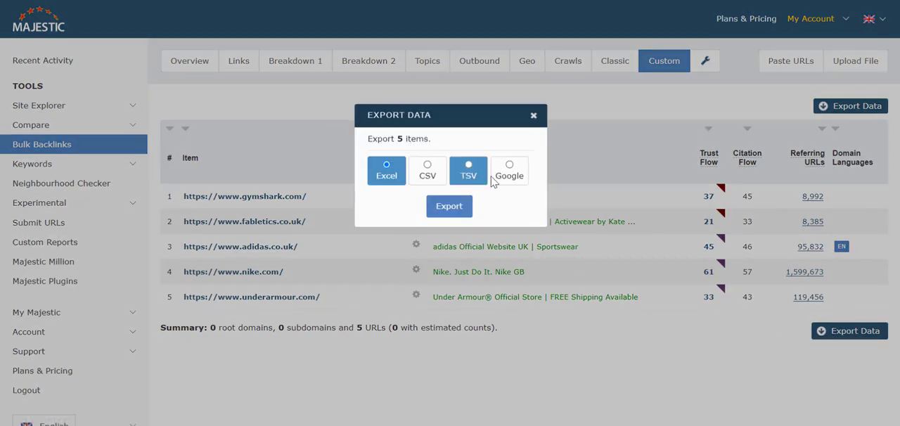
left_click(386, 164)
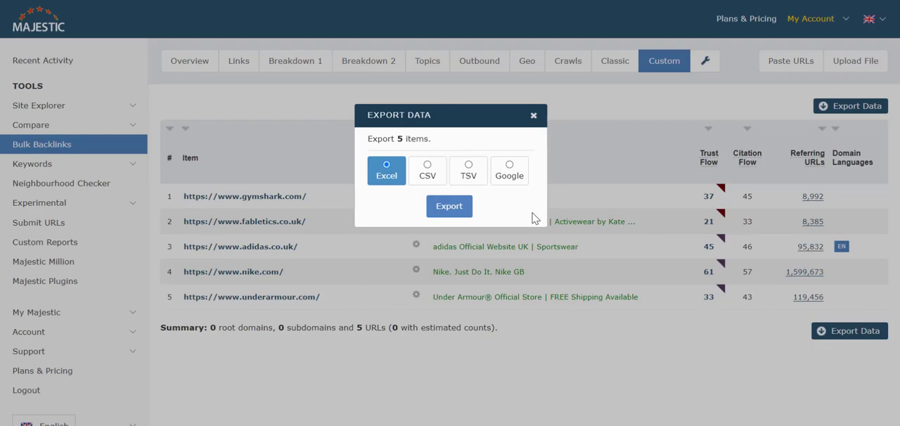